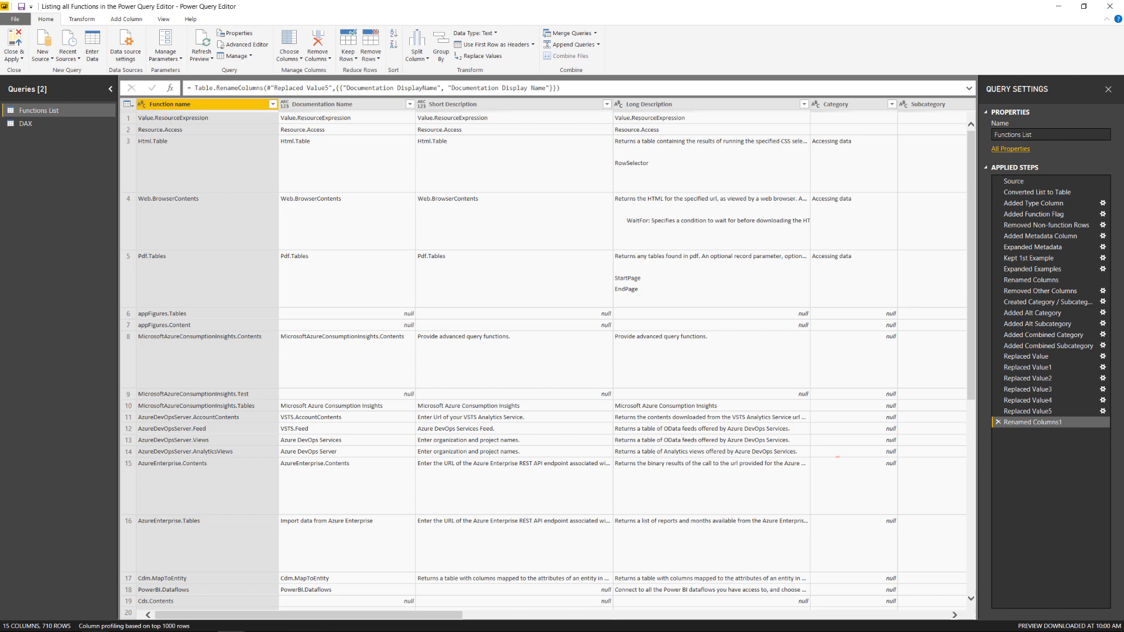
Step: Add a blank query, Query1, from the Queries pane's New Query menu
left_click(205, 104)
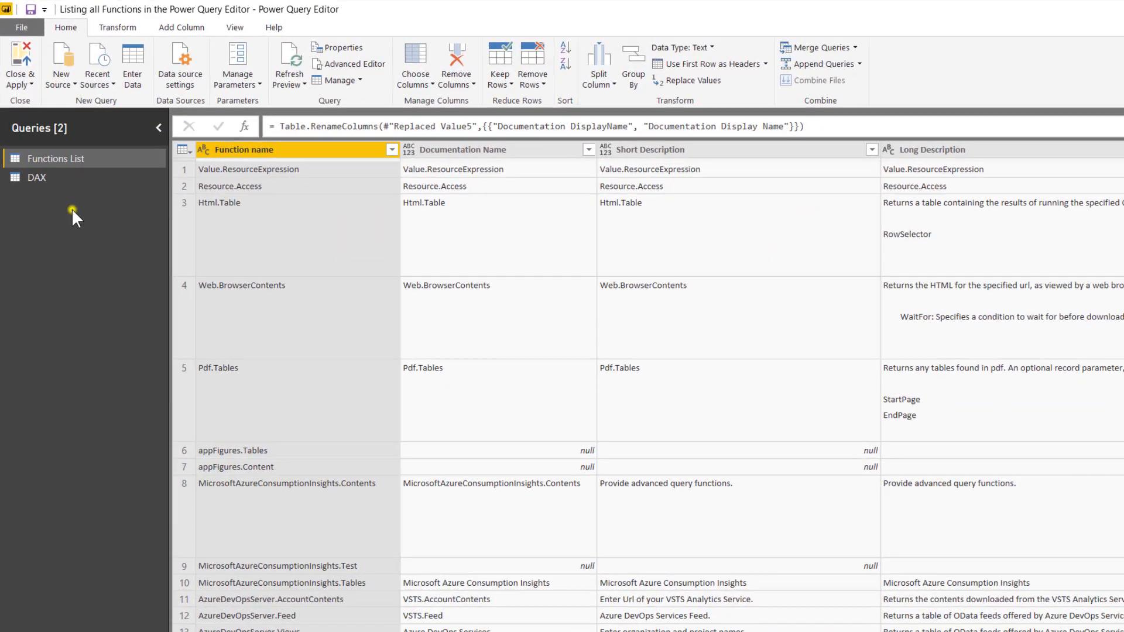
right_click(77, 217)
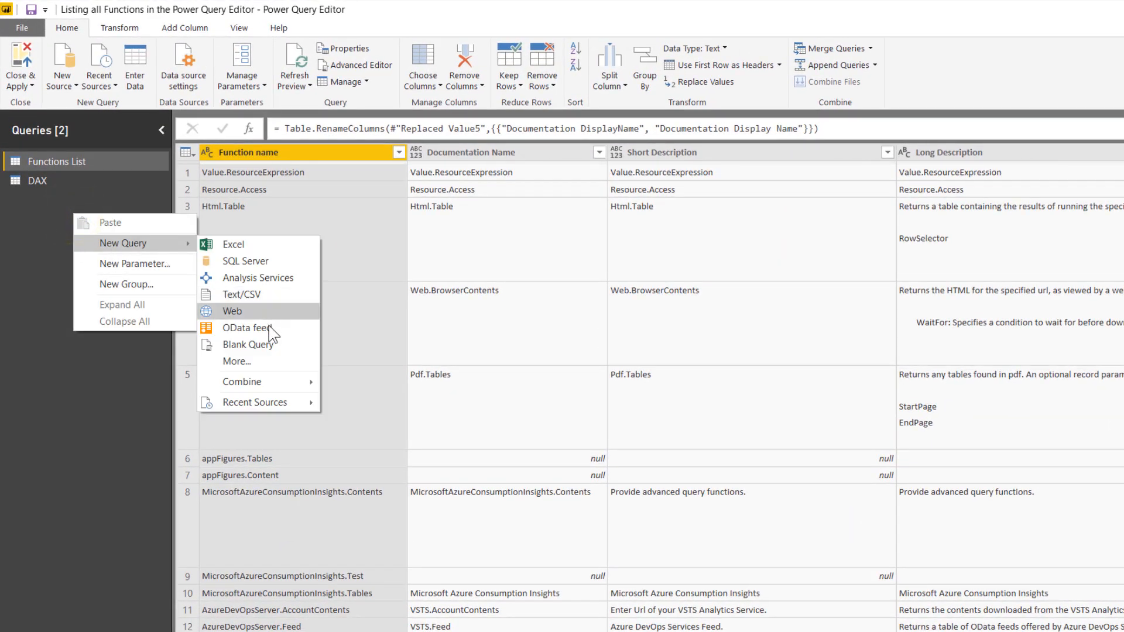
left_click(271, 346)
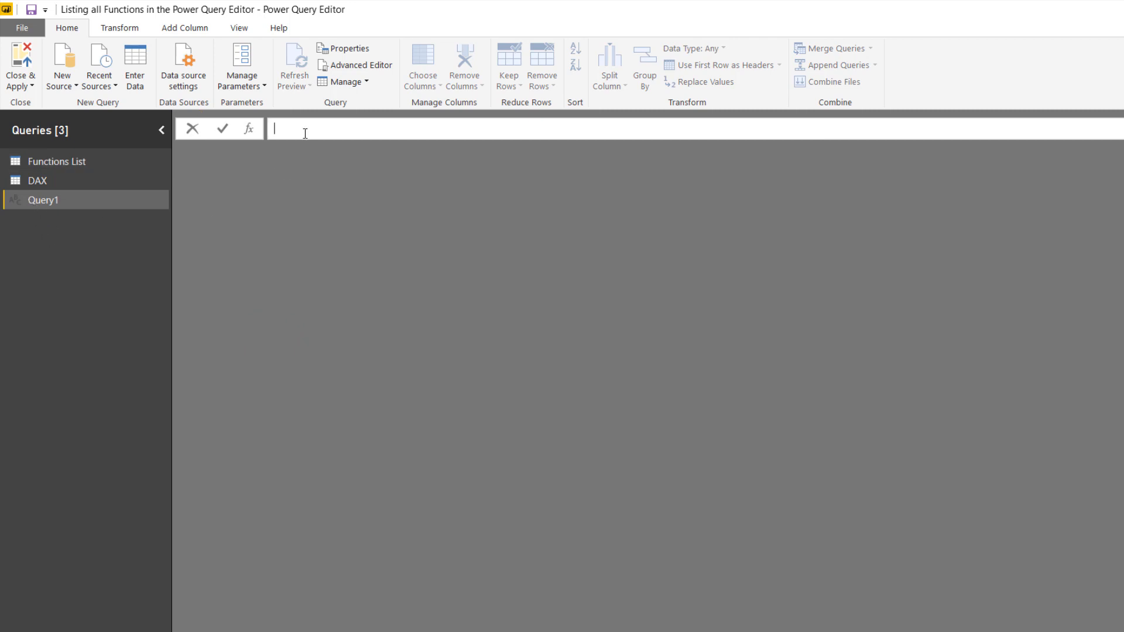
Step: Enter the formula =#shared in Query1 to list all built-in functions and values
type("=#sh")
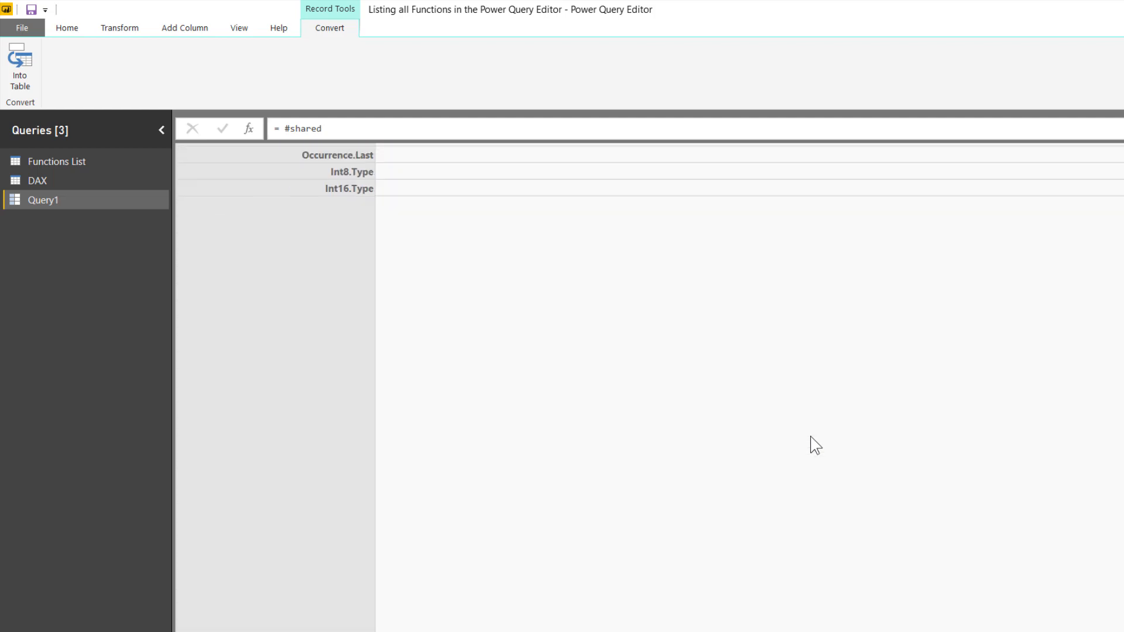
scroll("down", 3)
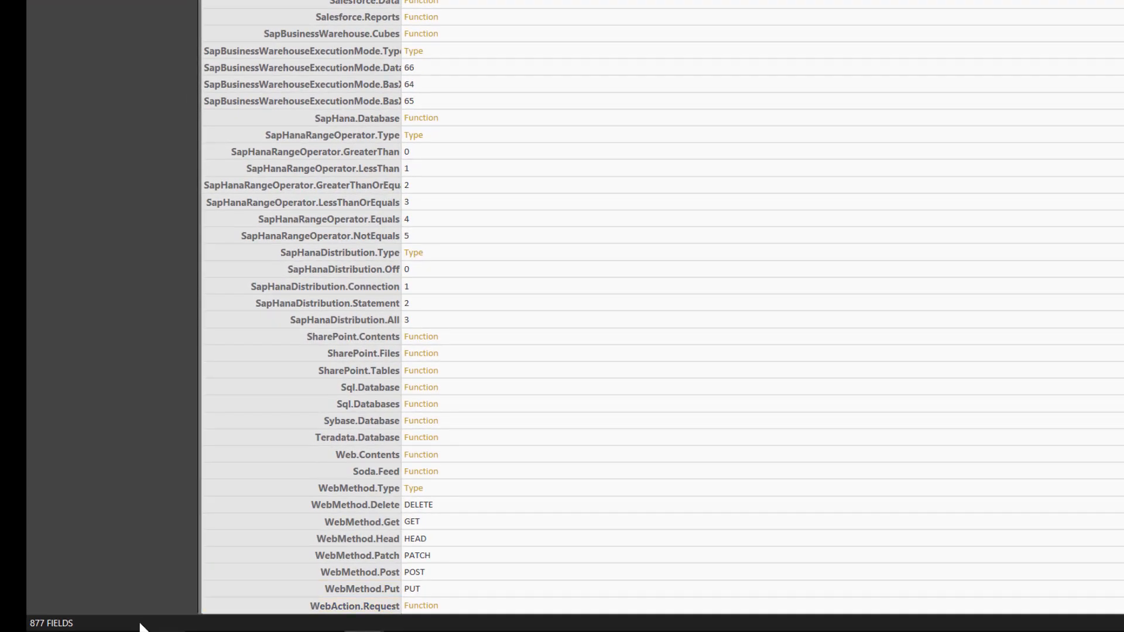
mouse_move(40, 629)
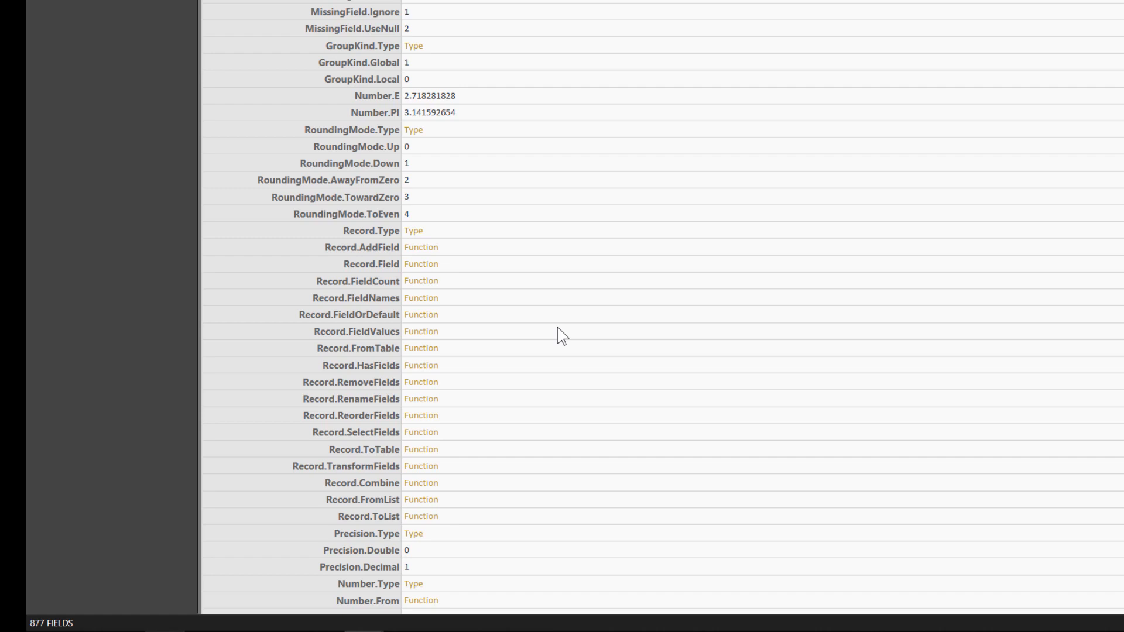
left_click(357, 330)
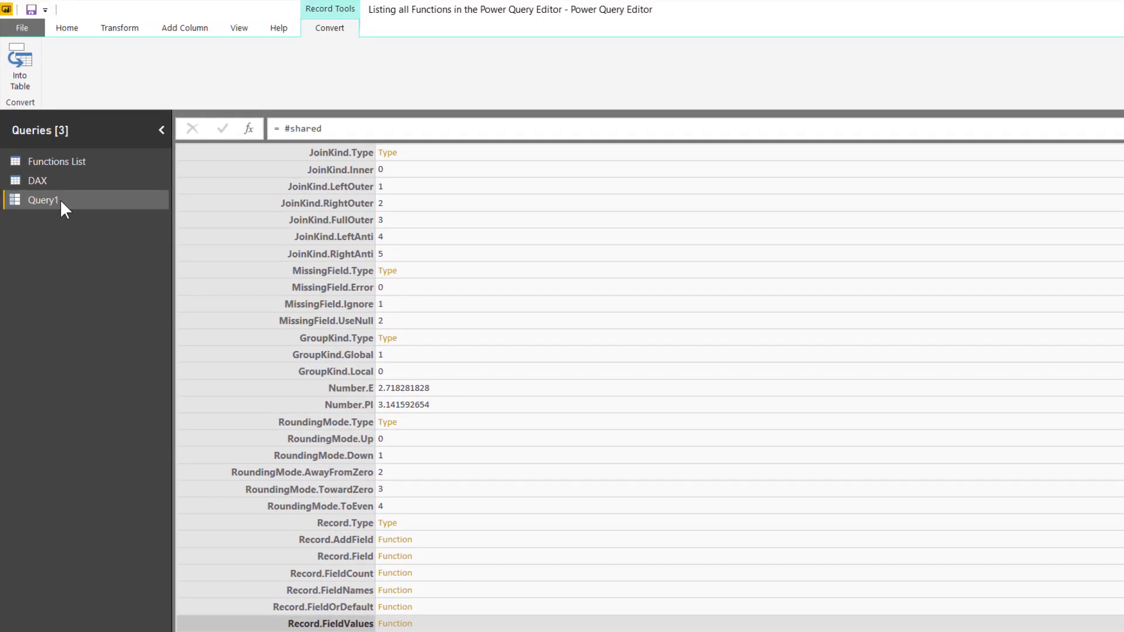
Step: Delete Query1 from the Queries pane and confirm the deletion
right_click(43, 200)
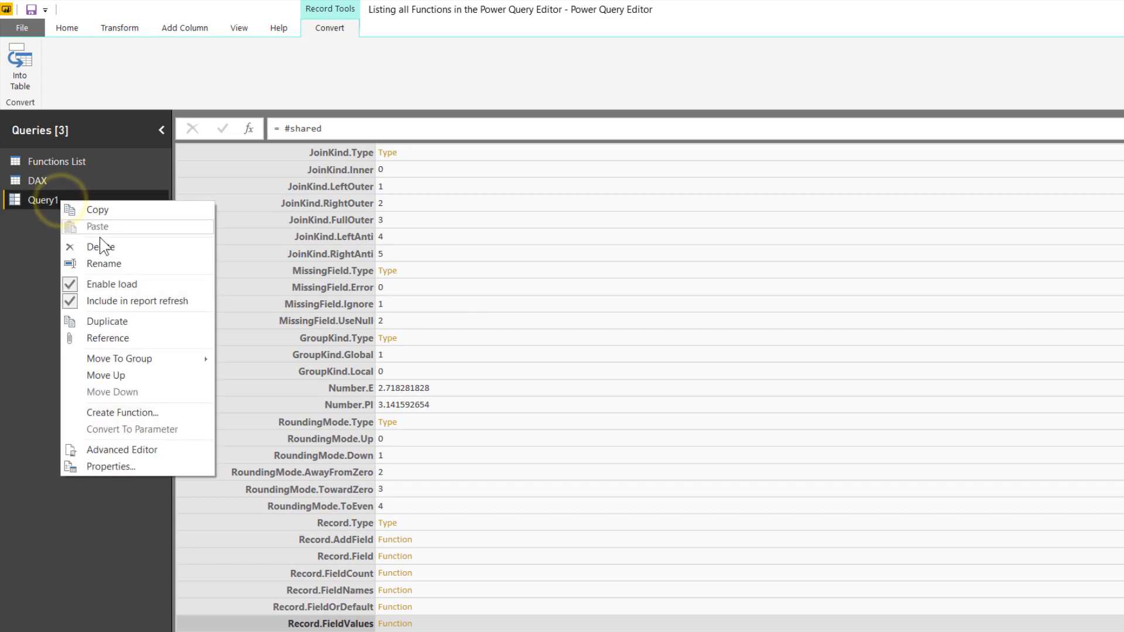
left_click(99, 246)
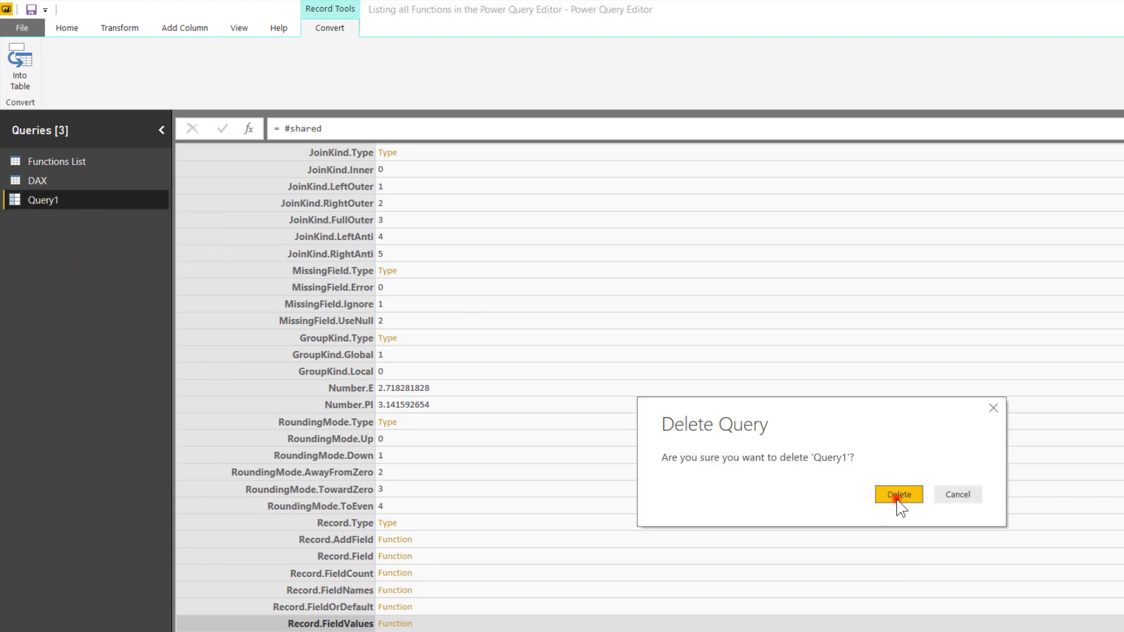
left_click(898, 495)
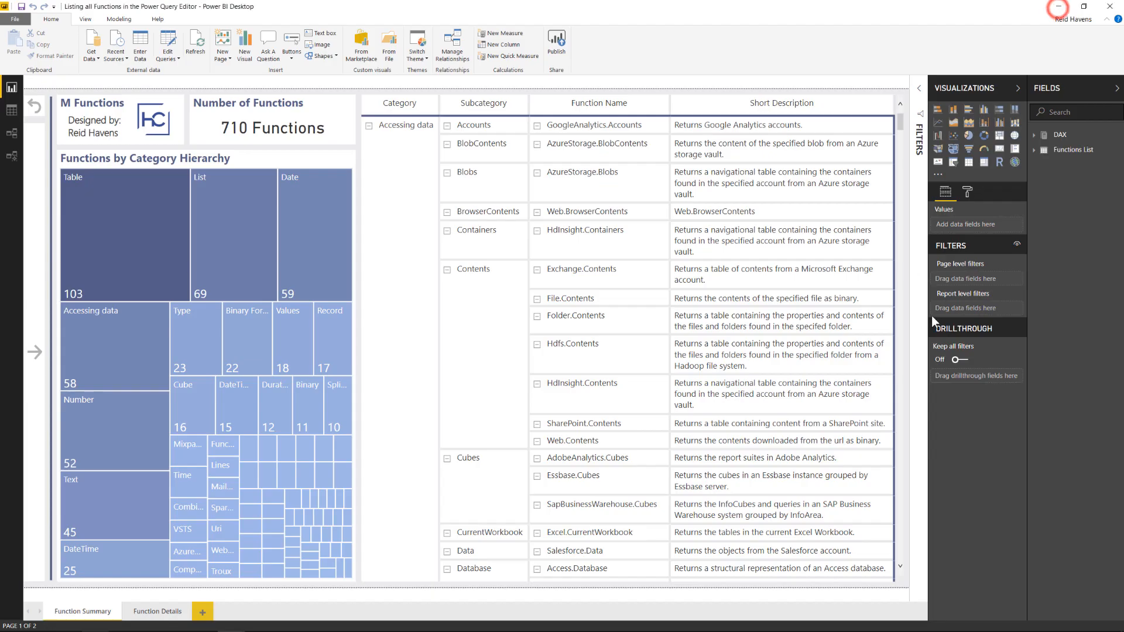
mouse_move(937, 324)
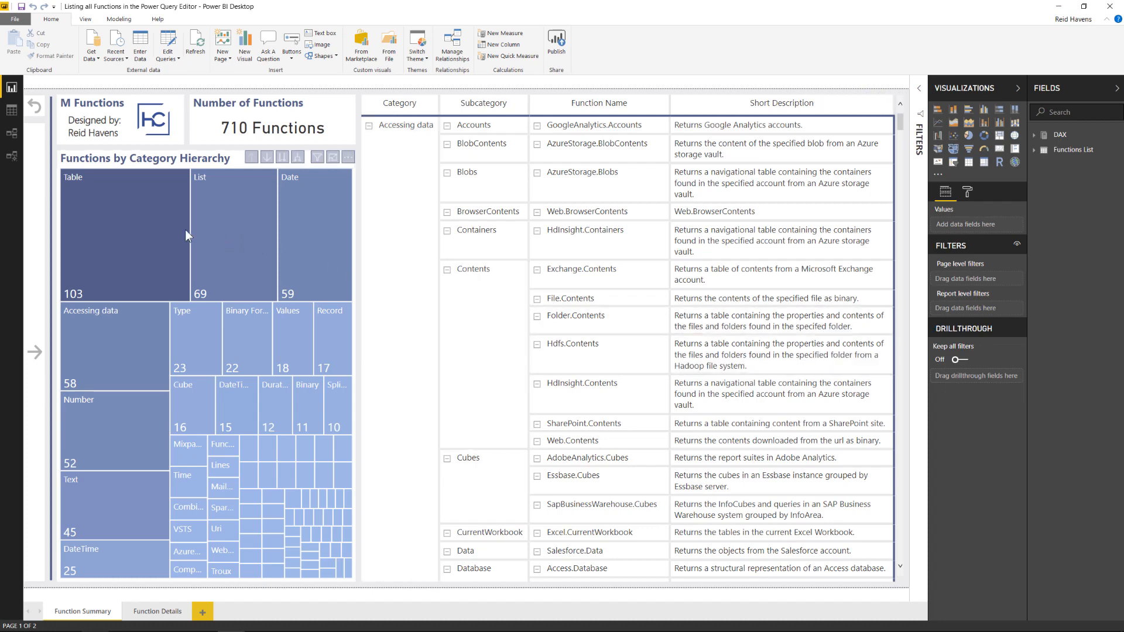
Step: Highlight and clear the Table treemap category, scroll the table, then view Function Details
left_click(92, 229)
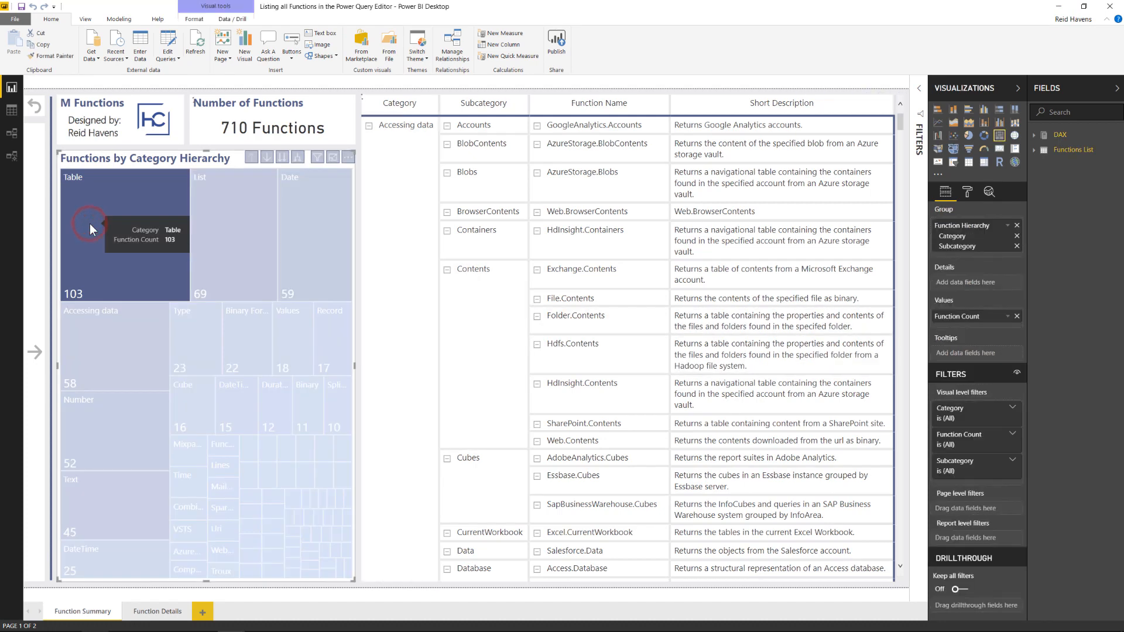
left_click(242, 219)
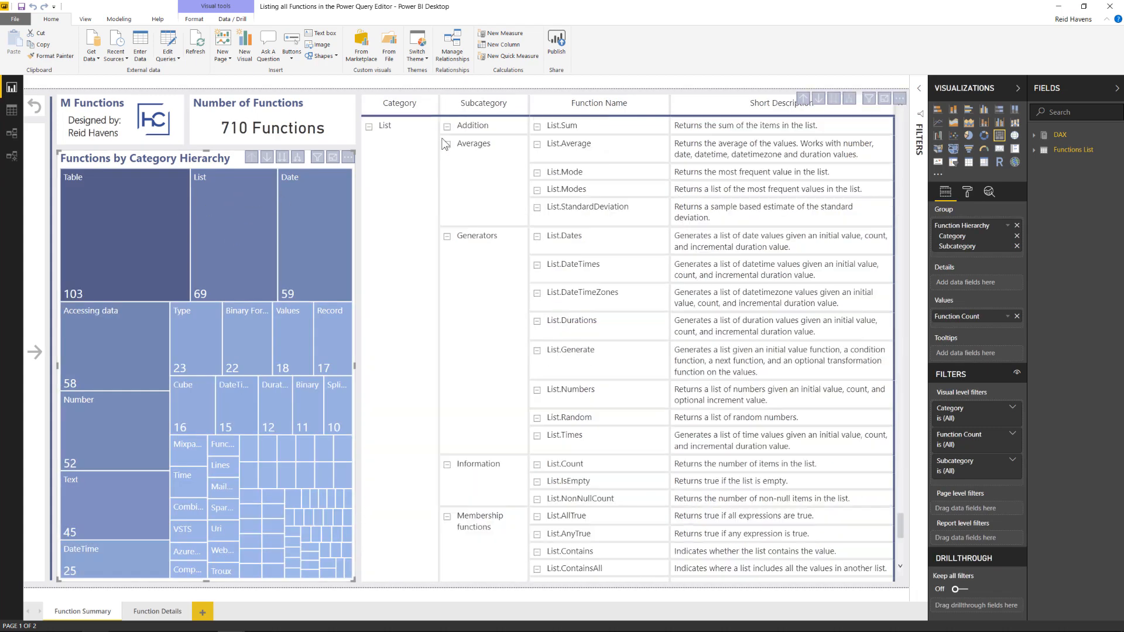
scroll("down", 3)
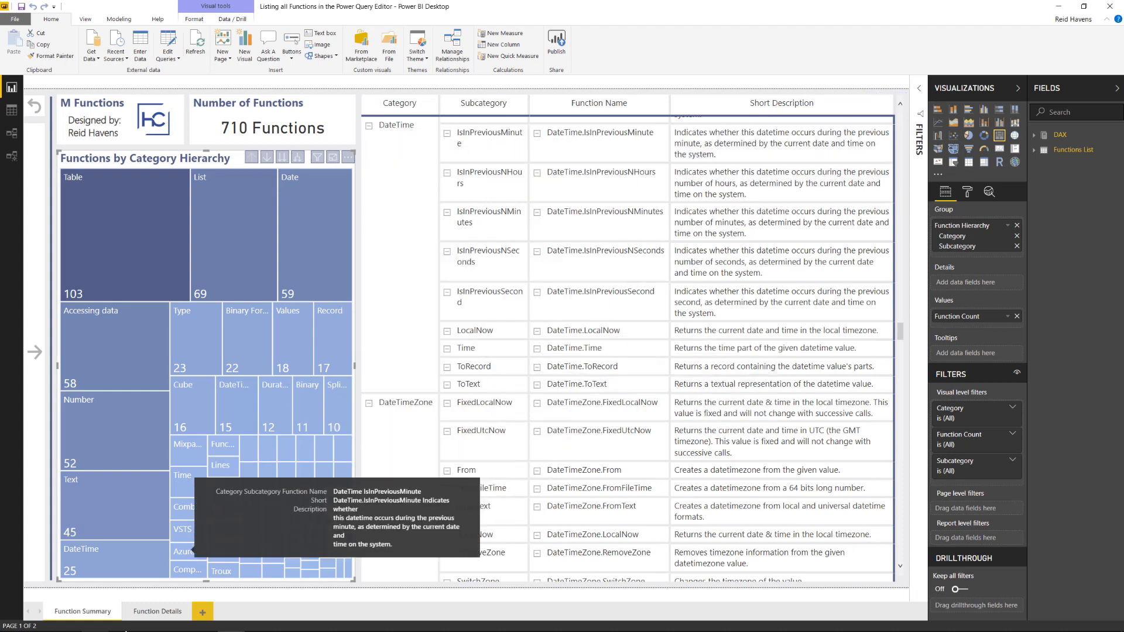
left_click(157, 611)
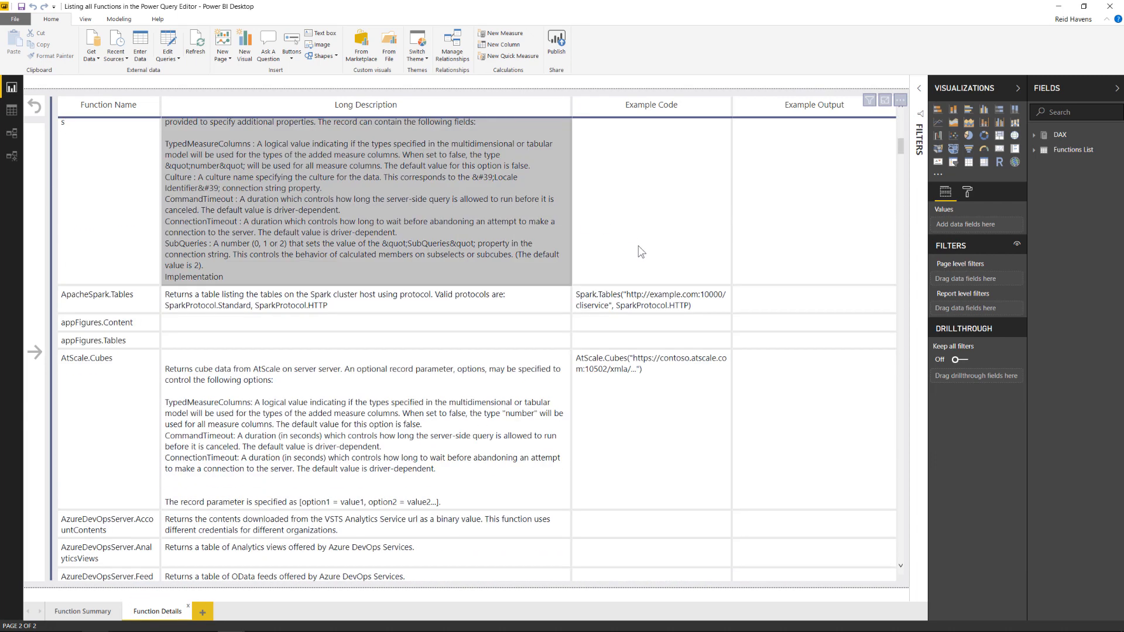
left_click(650, 368)
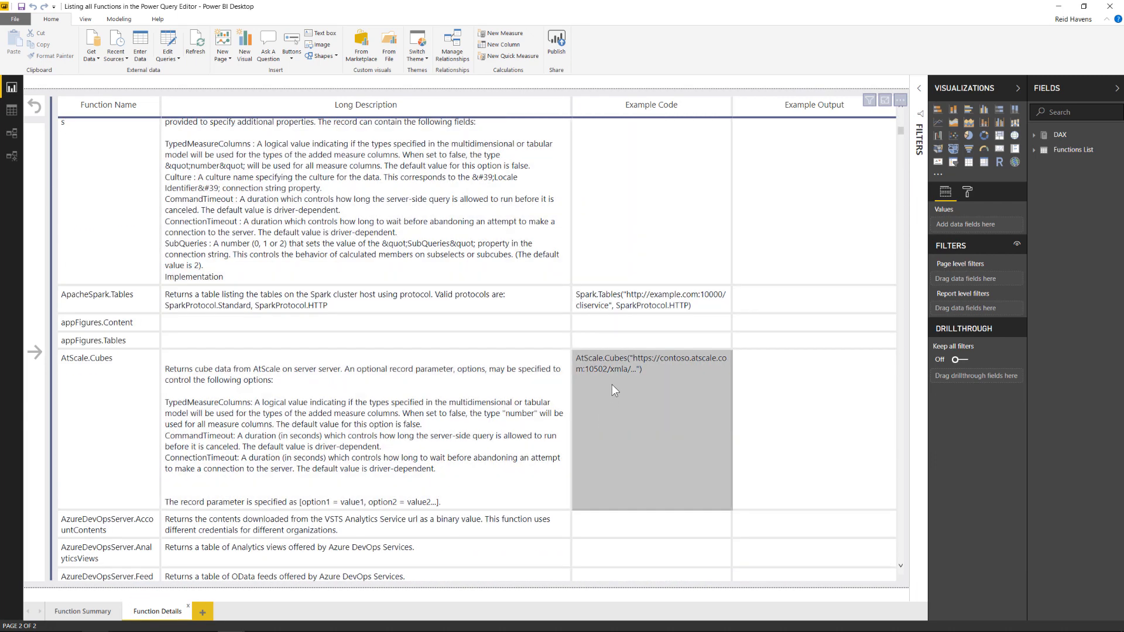
mouse_move(624, 375)
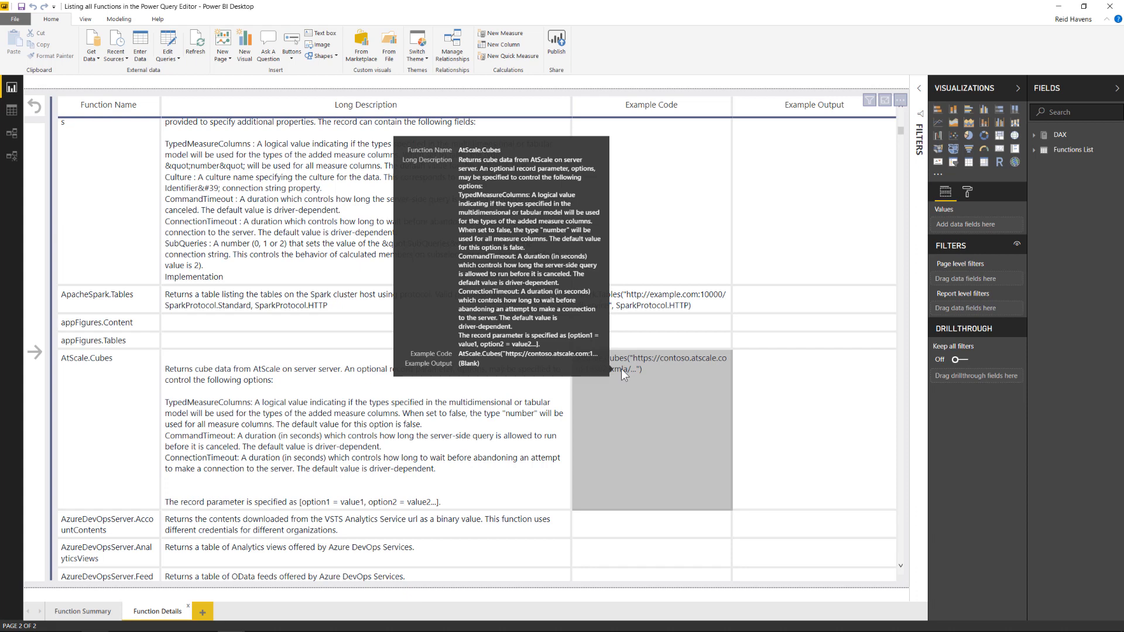
mouse_move(615, 55)
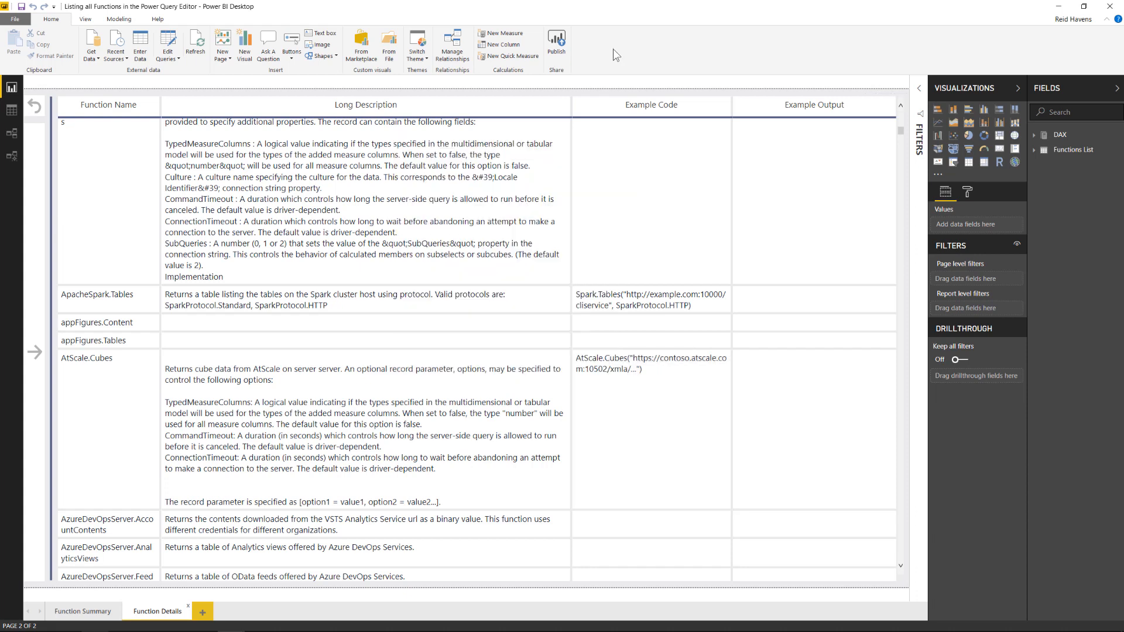